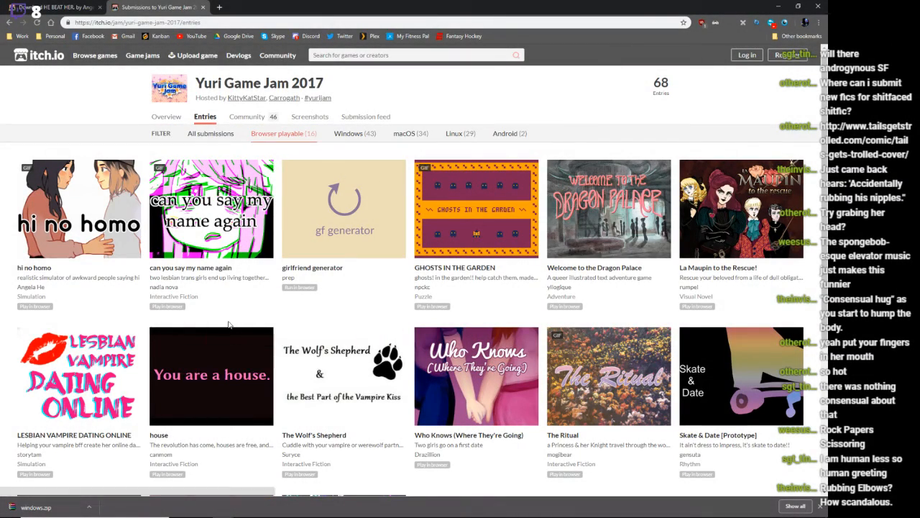
mouse_move(212, 209)
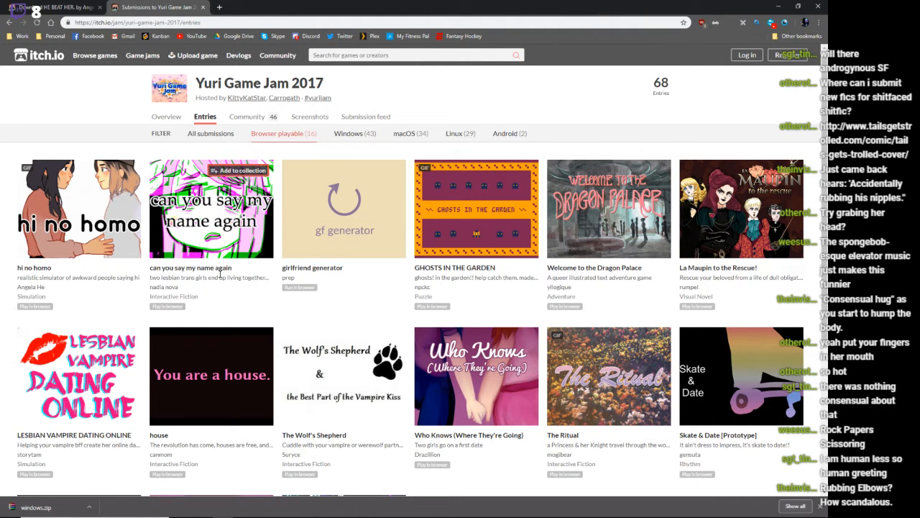
mouse_move(353, 219)
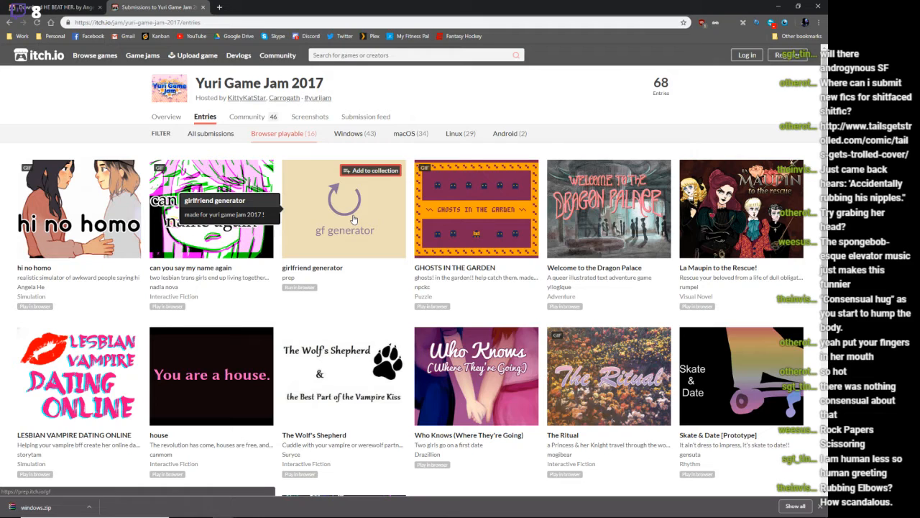
Launch the girlfriend generator and roll a phrase, reaching 'fancy girlfriend who cherishes you! :D'.
click(345, 209)
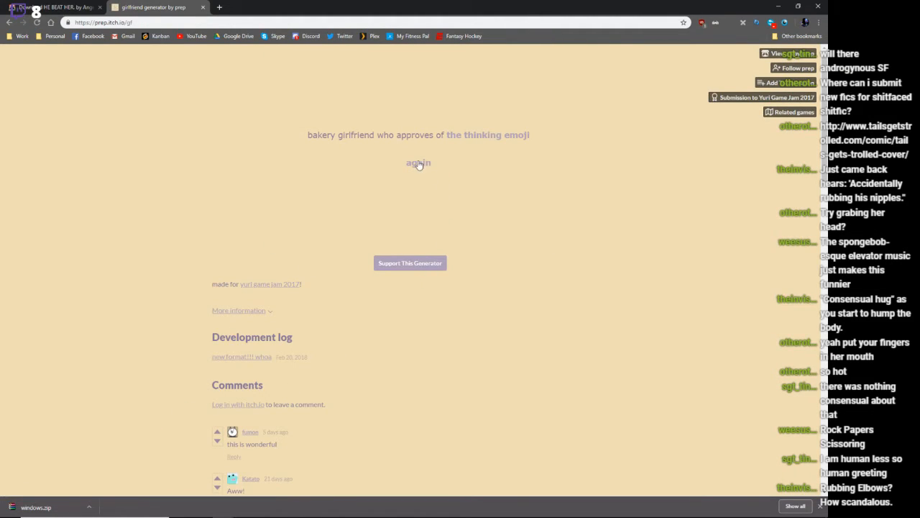
click(417, 163)
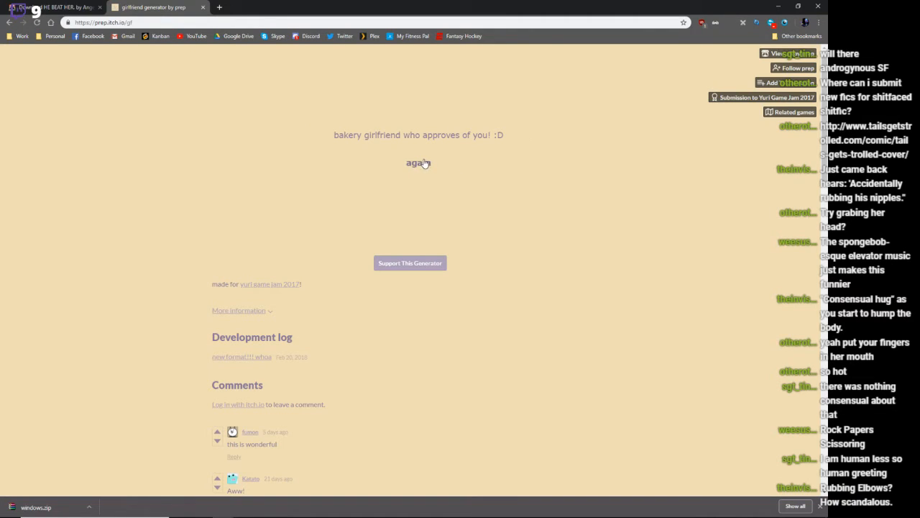
mouse_move(374, 168)
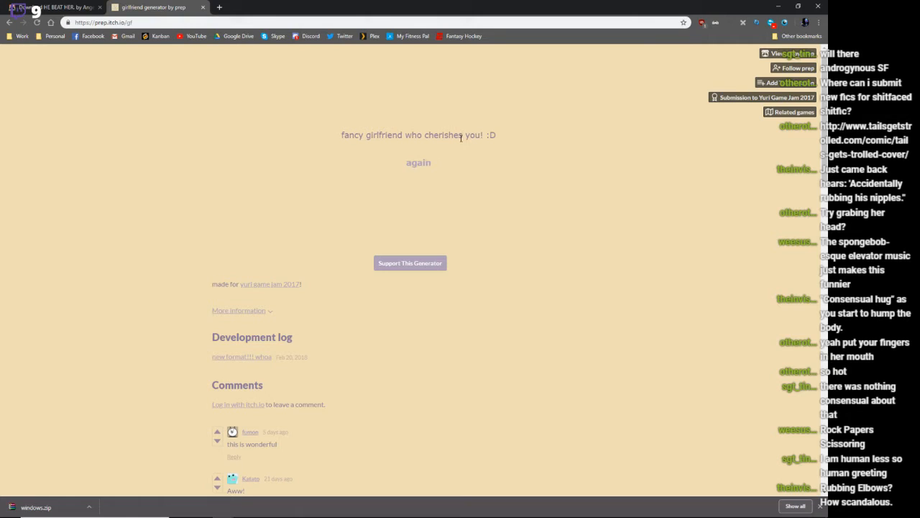
mouse_move(453, 157)
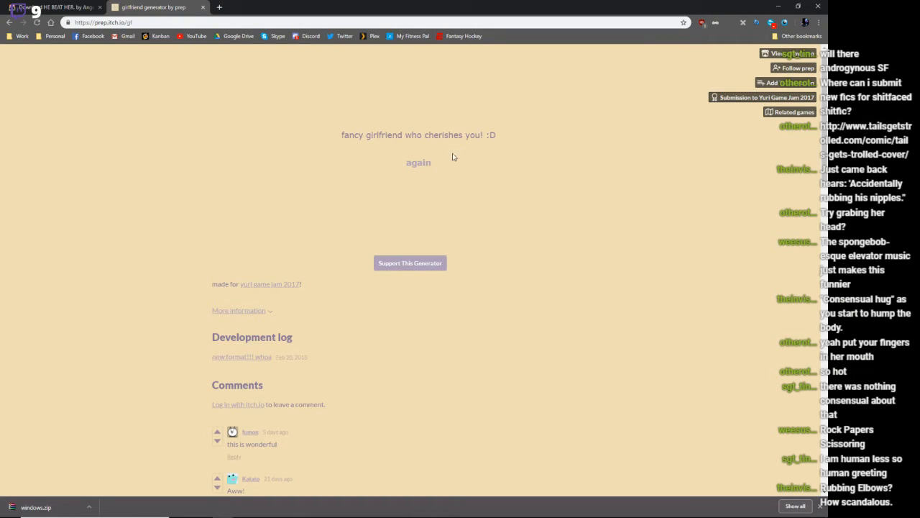
mouse_move(440, 167)
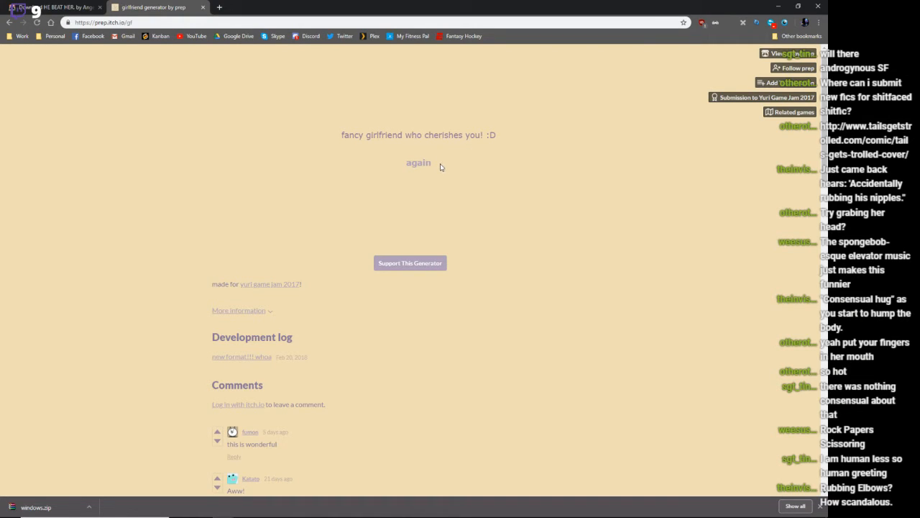
Reroll the girlfriend phrase several times, including what she adores.
click(419, 162)
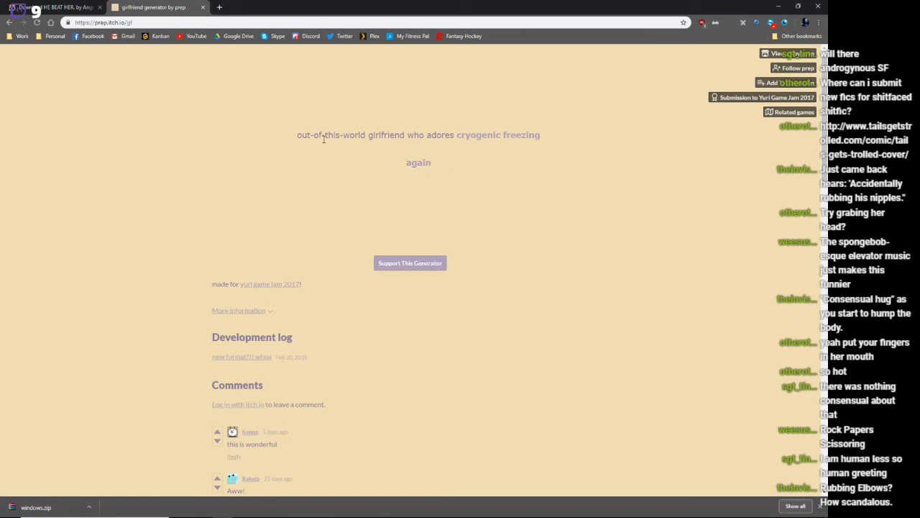
mouse_move(443, 145)
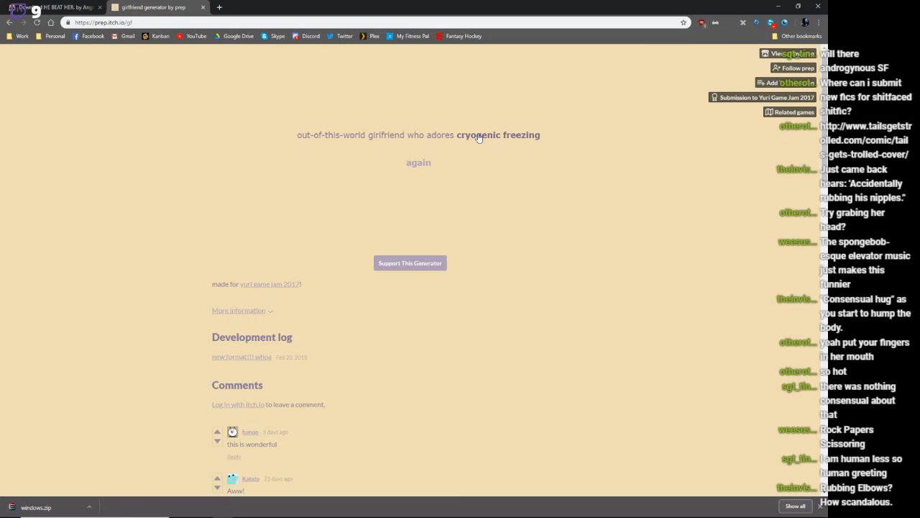
click(419, 161)
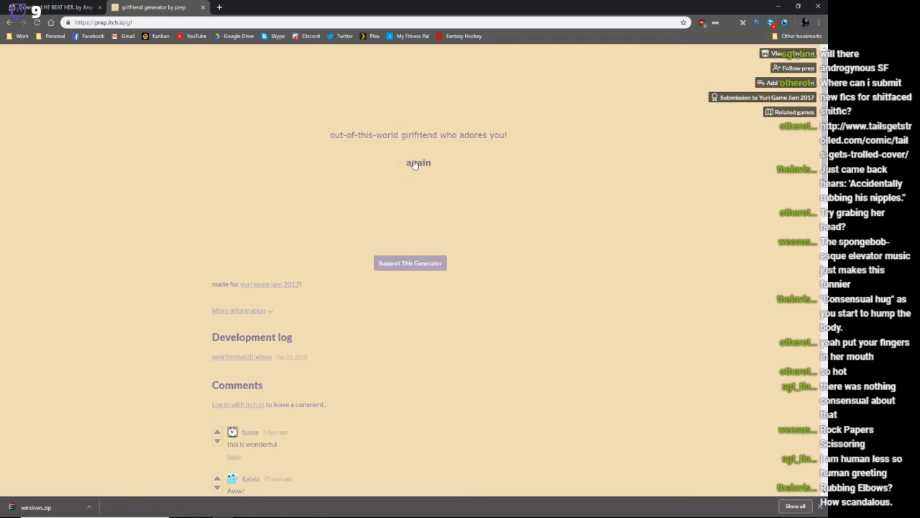
click(417, 162)
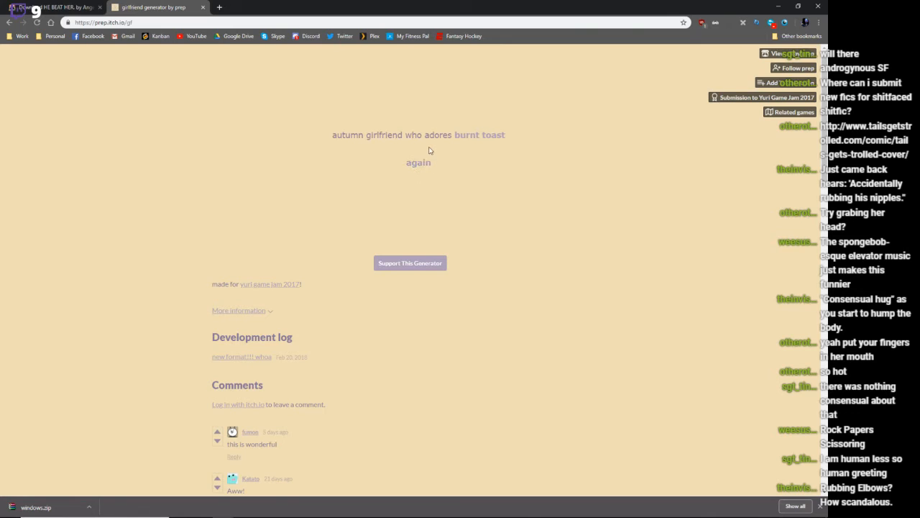
mouse_move(471, 143)
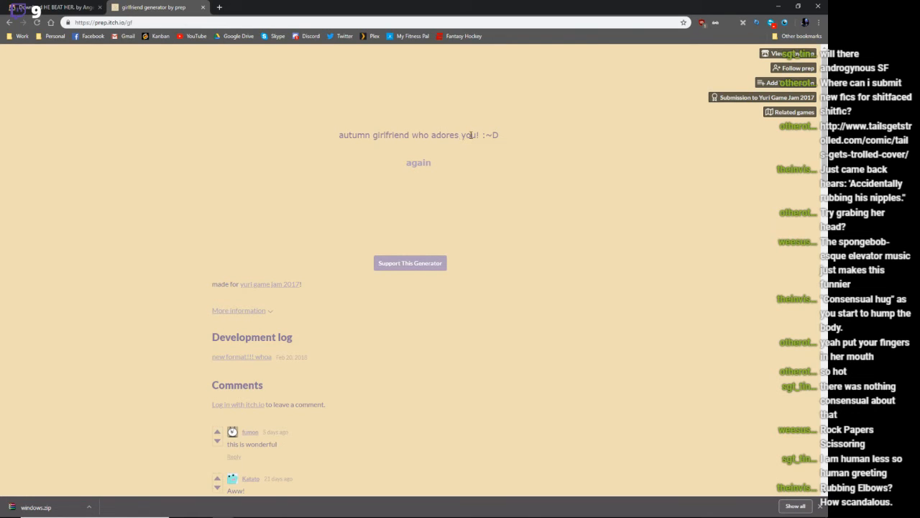
mouse_move(421, 172)
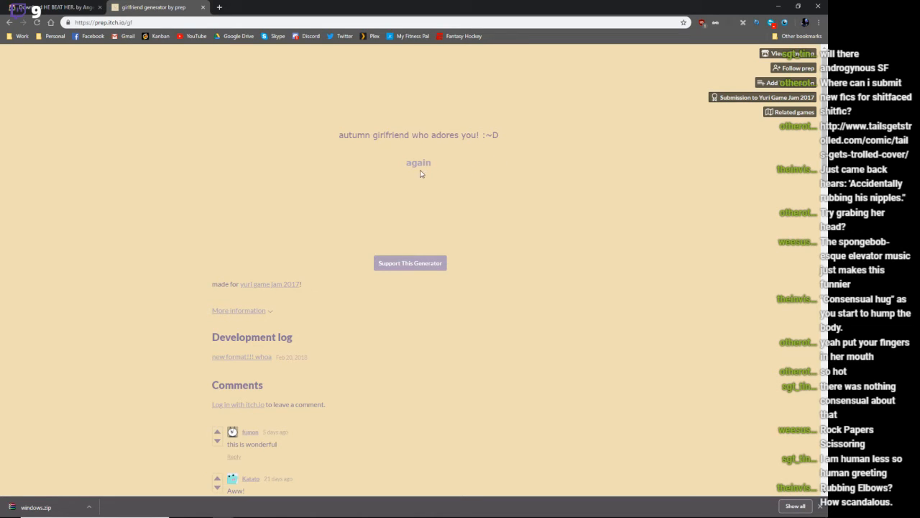
click(418, 161)
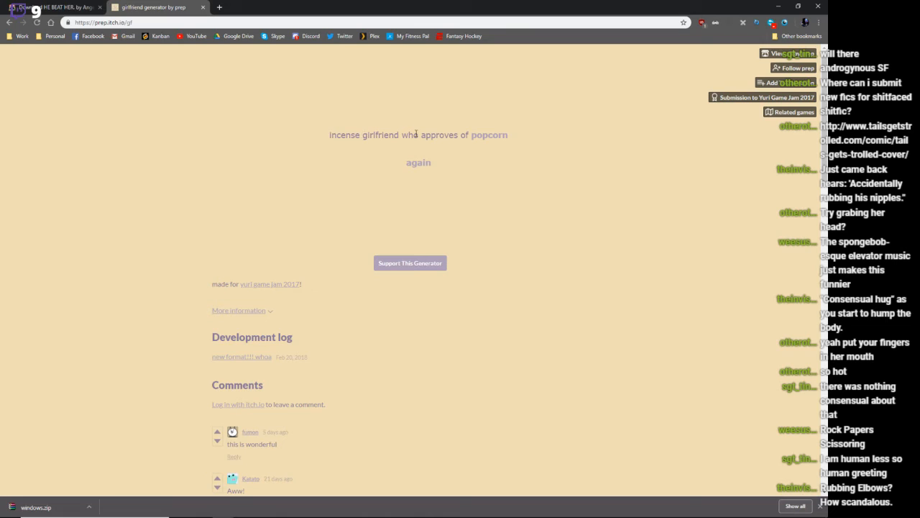
click(419, 161)
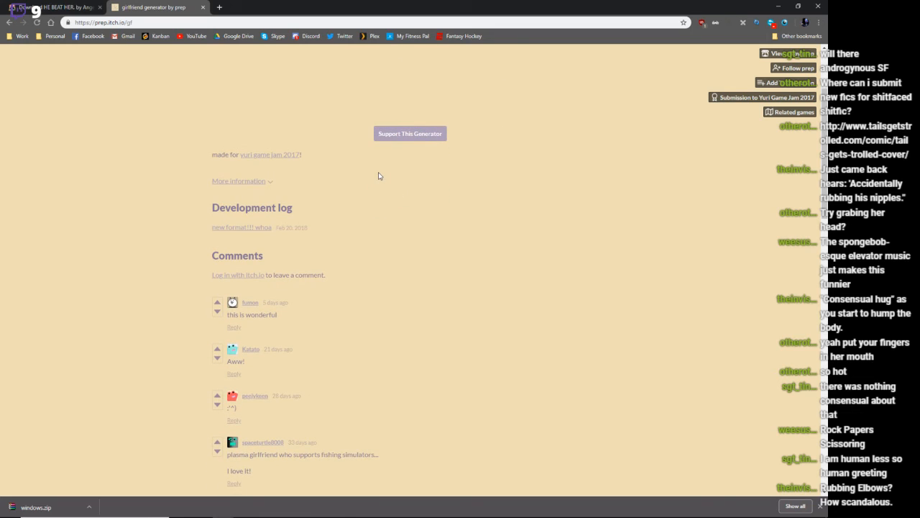
Read the comments below the generator, then go back to the Yuri Game Jam 2017 entries.
scroll(down, 3)
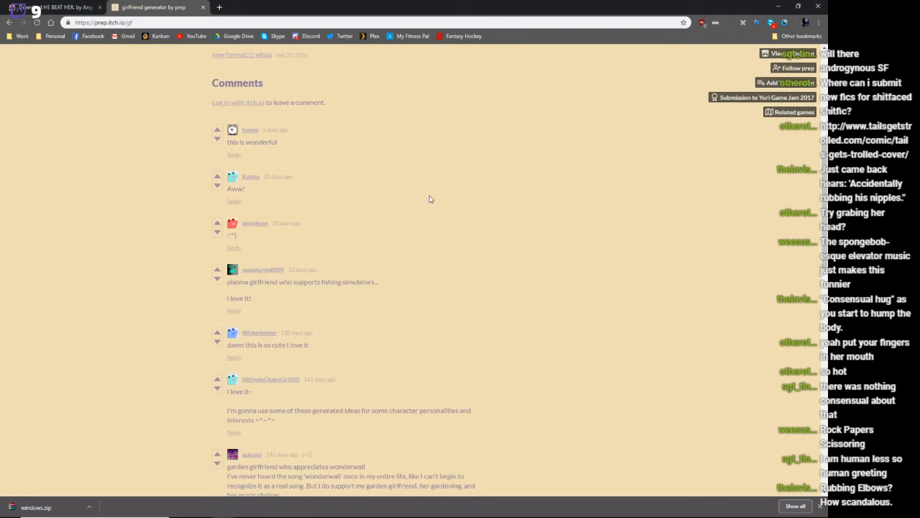
click(767, 98)
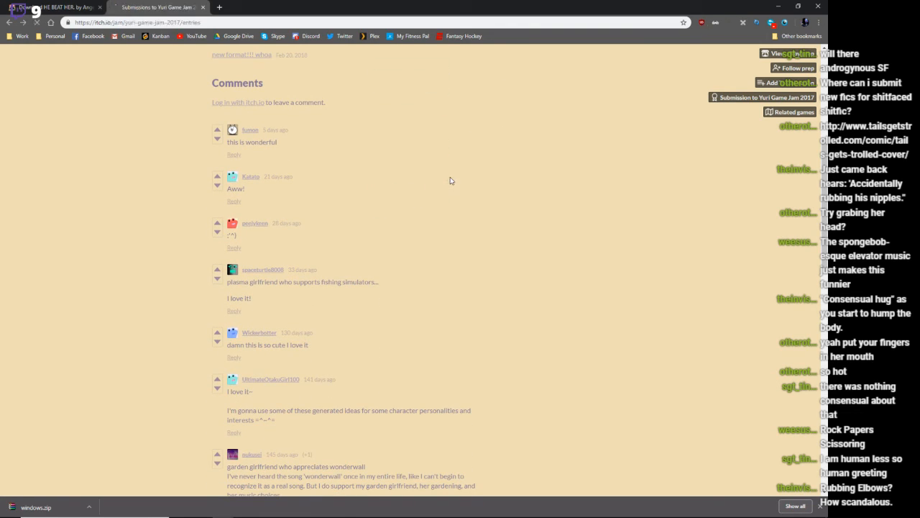